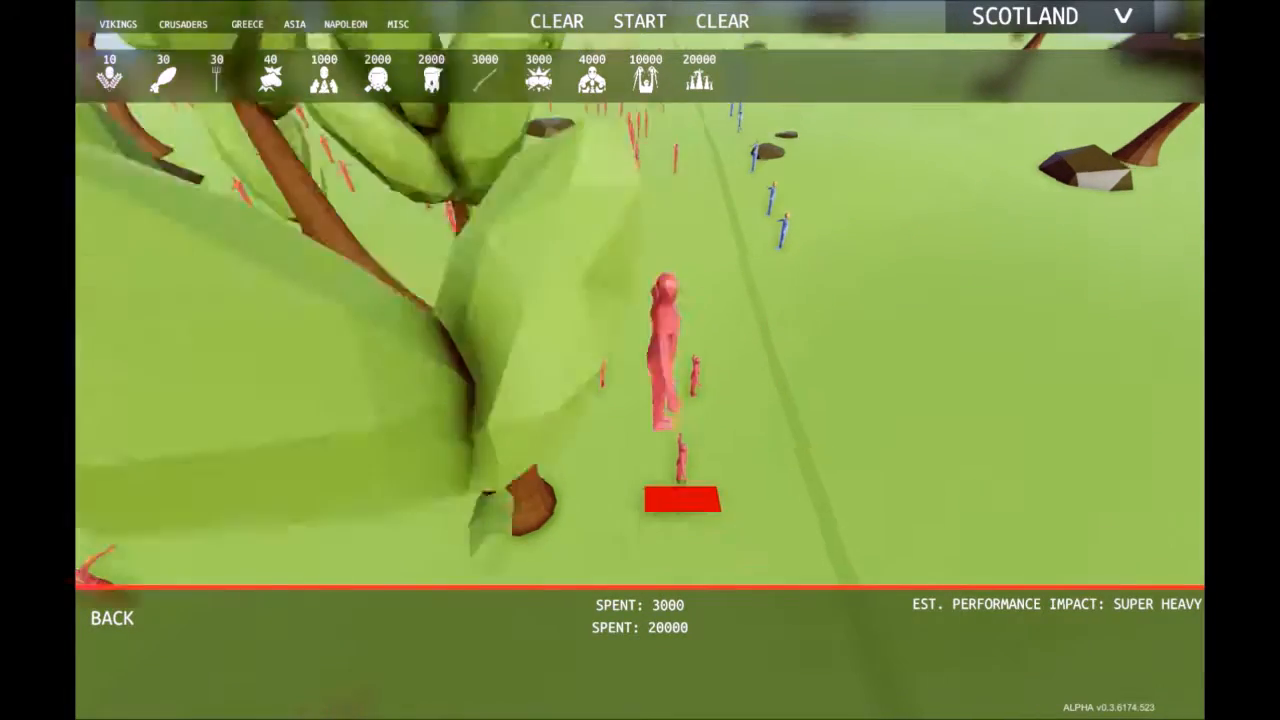
# Place another blue unit on the centre line, raising blue spending to 20000
pyautogui.click(638, 20)
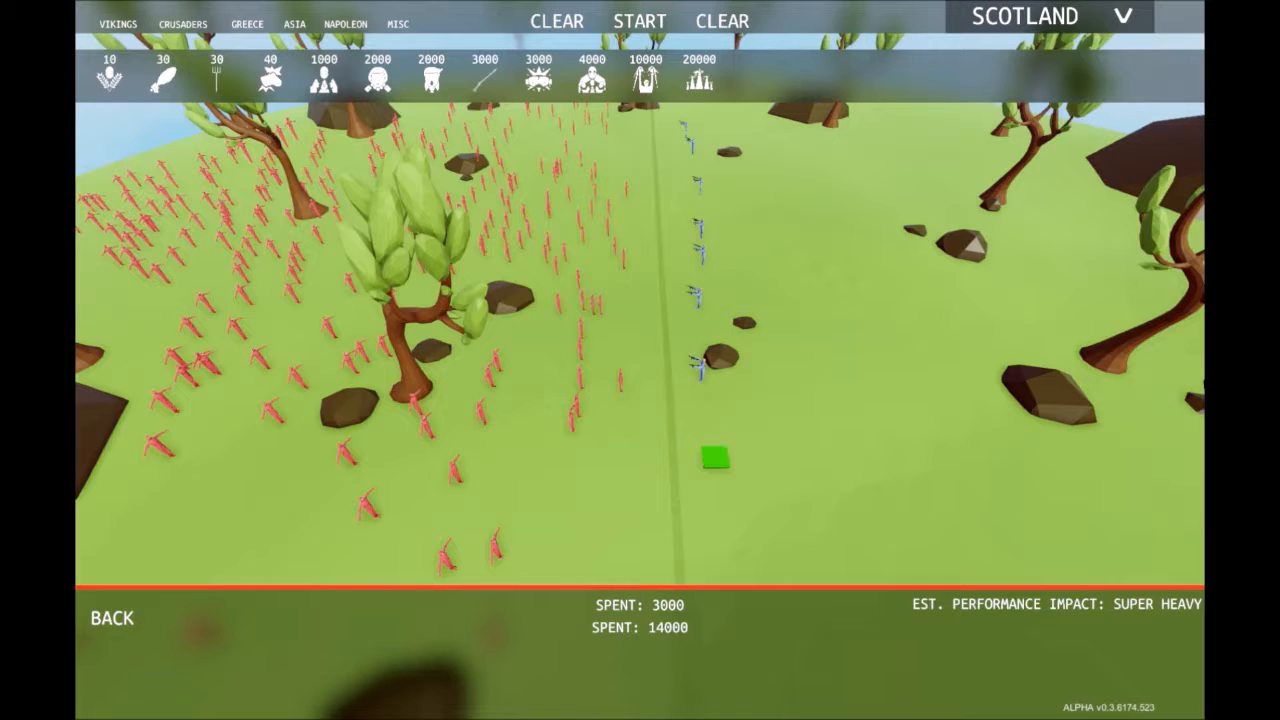
pyautogui.click(716, 456)
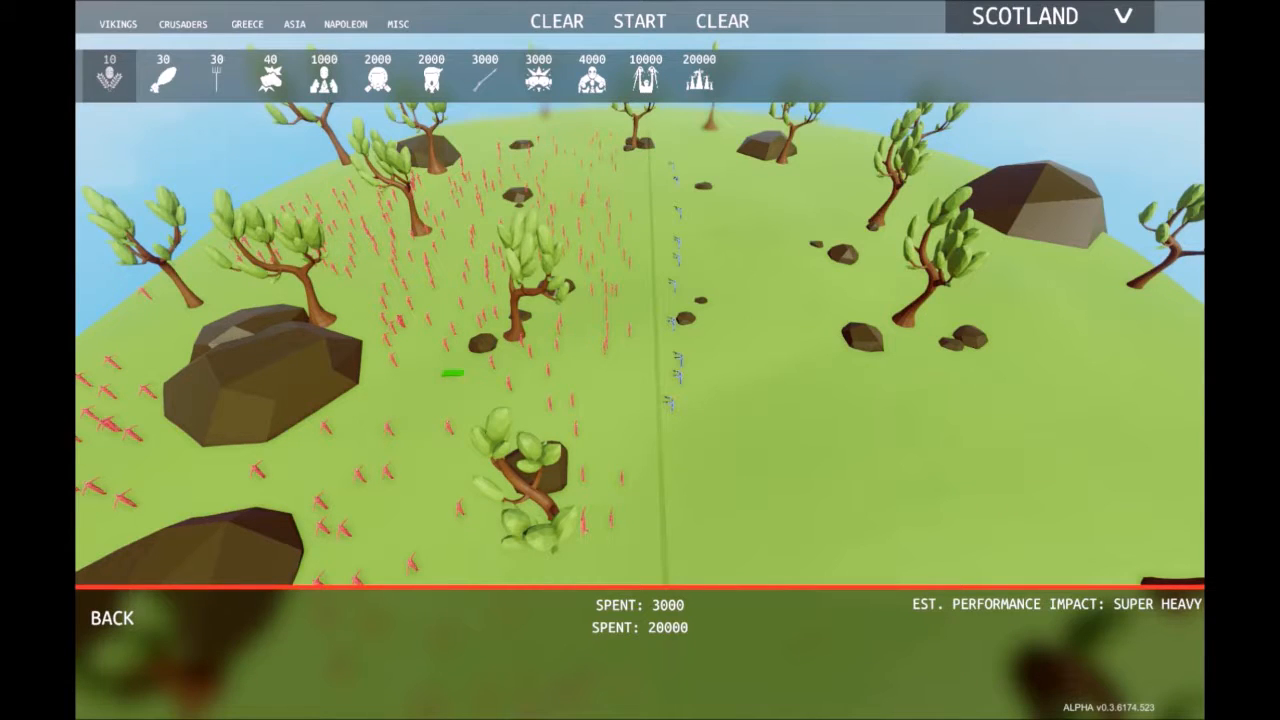
# Place more 10-cost red peasants on the left half to reach 3500 spent
pyautogui.click(620, 384)
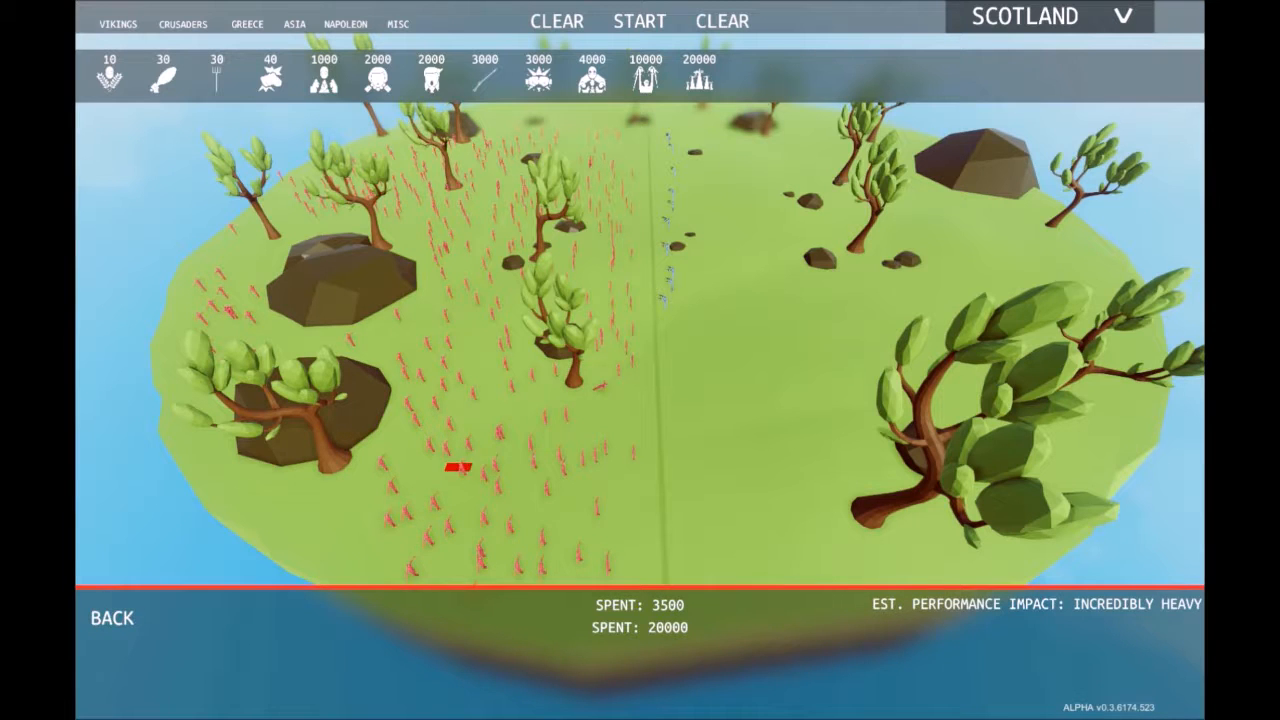
pyautogui.click(638, 20)
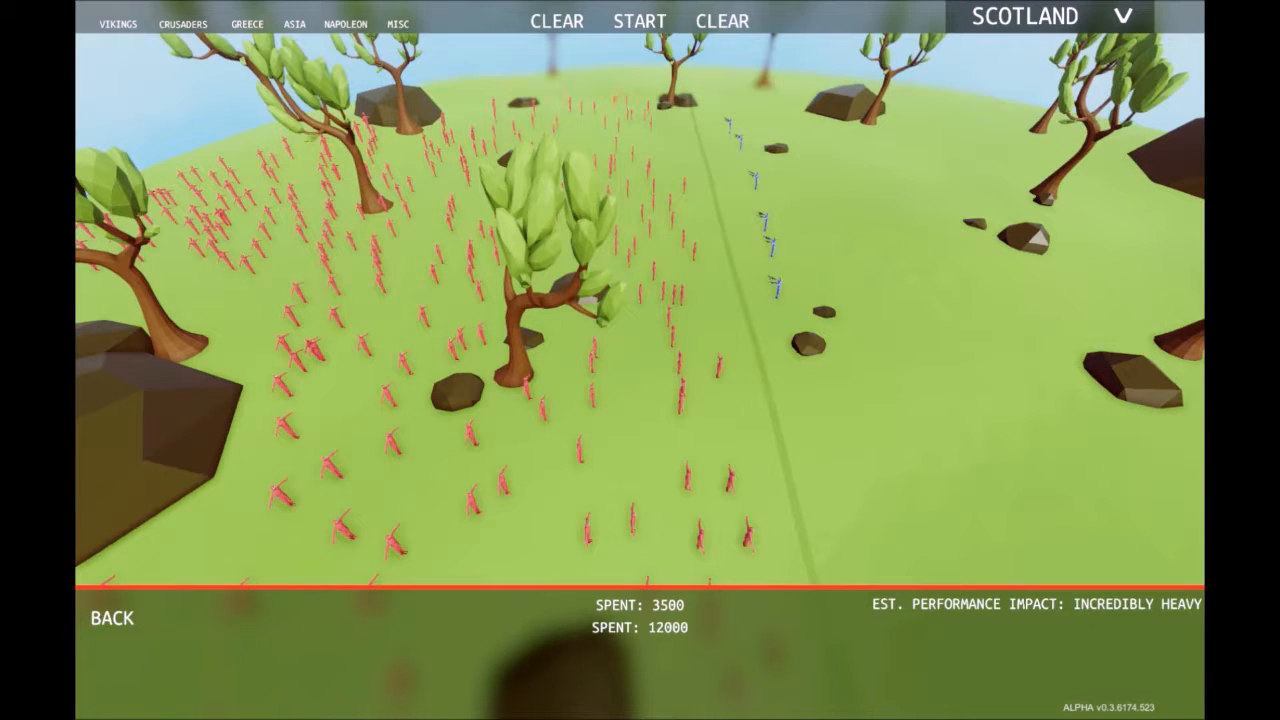
# Clear the blue side and refill it with costly units for 50000 spent
pyautogui.click(722, 20)
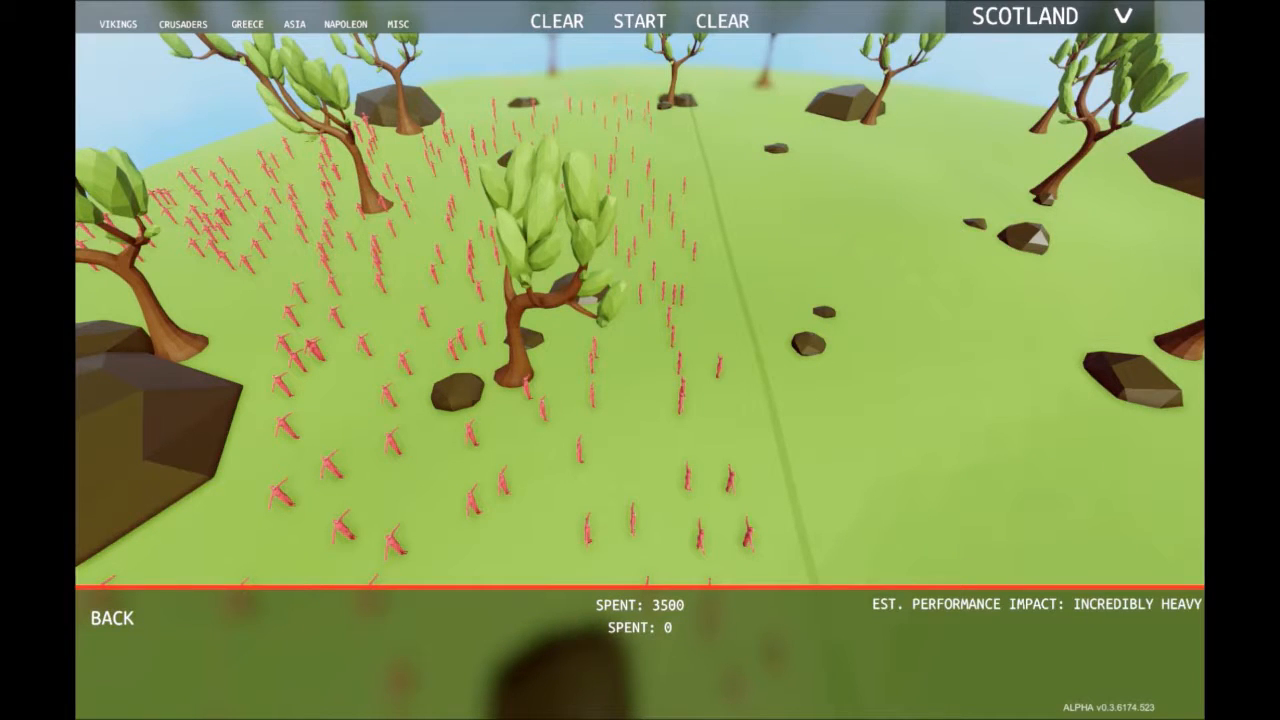
pyautogui.click(398, 22)
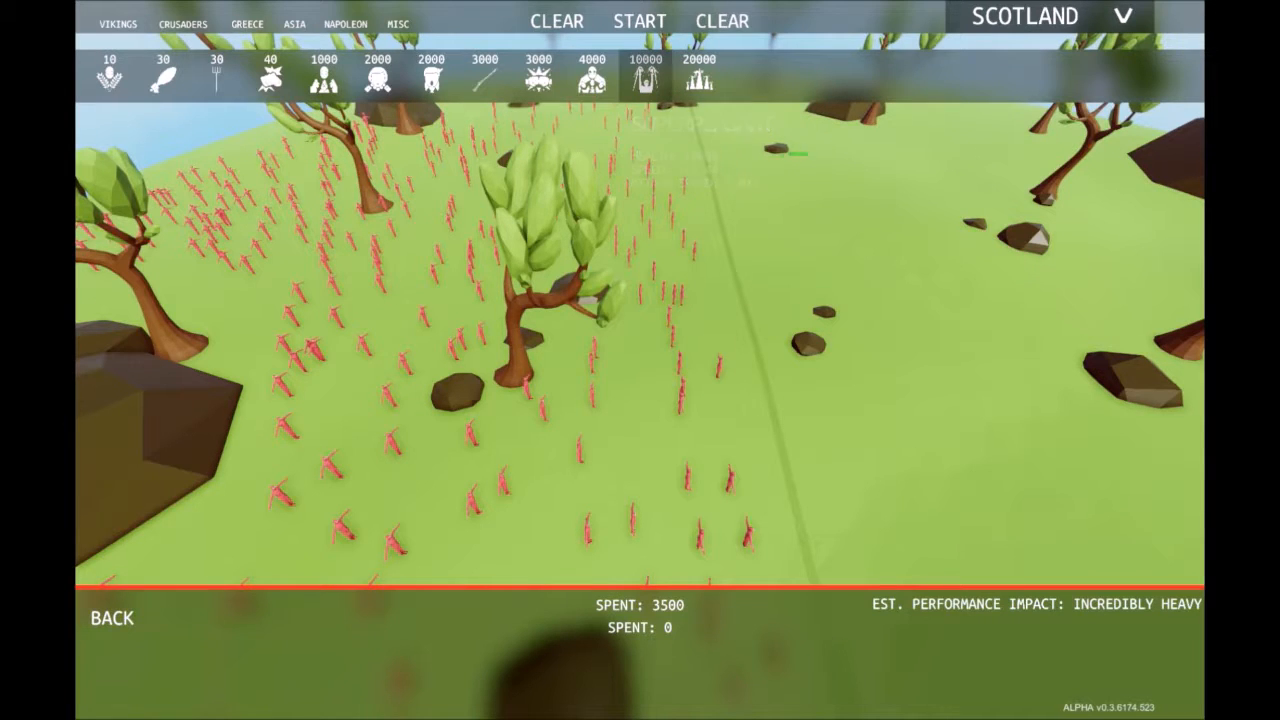
pyautogui.click(700, 76)
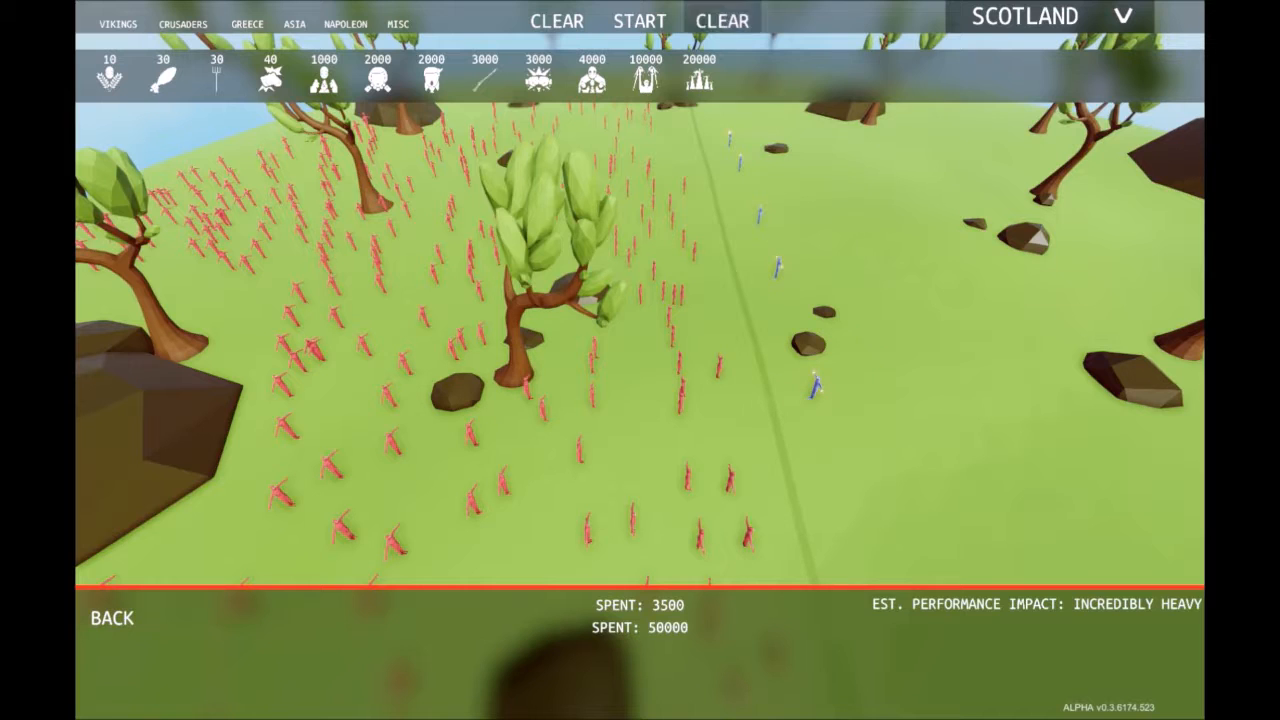
# Reduce the blue side to two units, dropping its spending to 28000
pyautogui.click(638, 20)
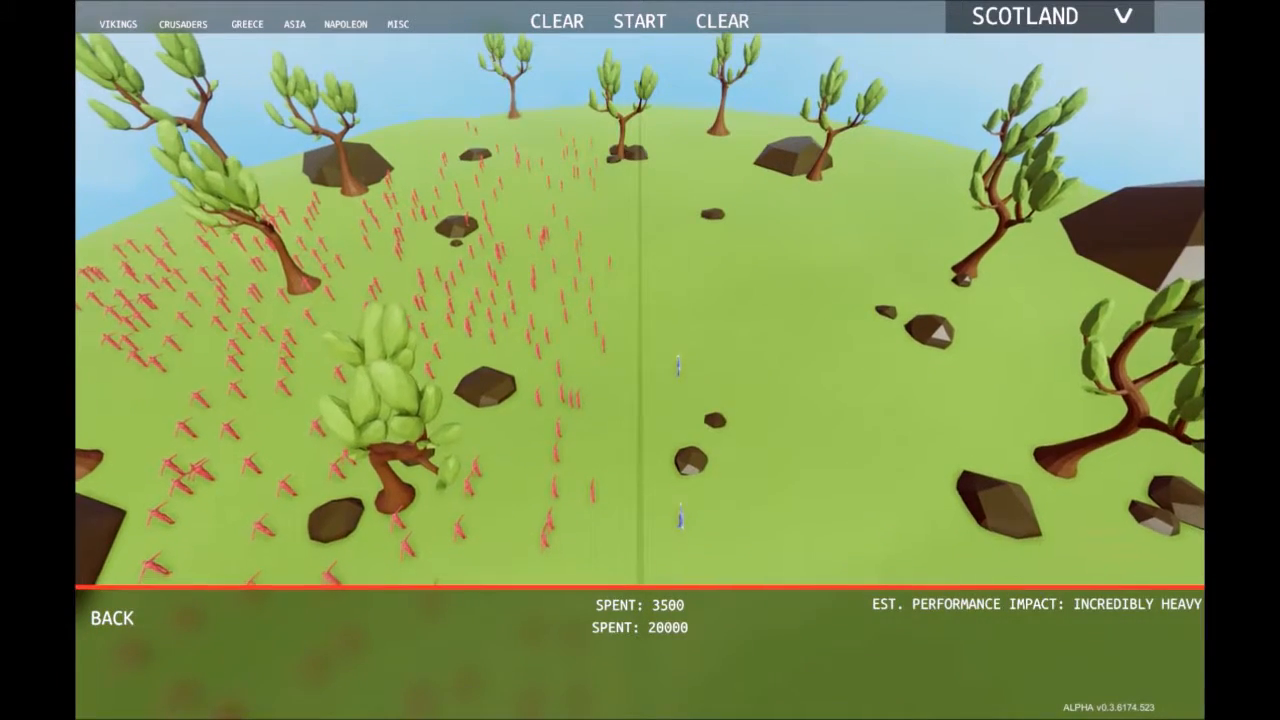
# Replace blue with three dark peasants for 60000 total and start the battle
pyautogui.click(398, 24)
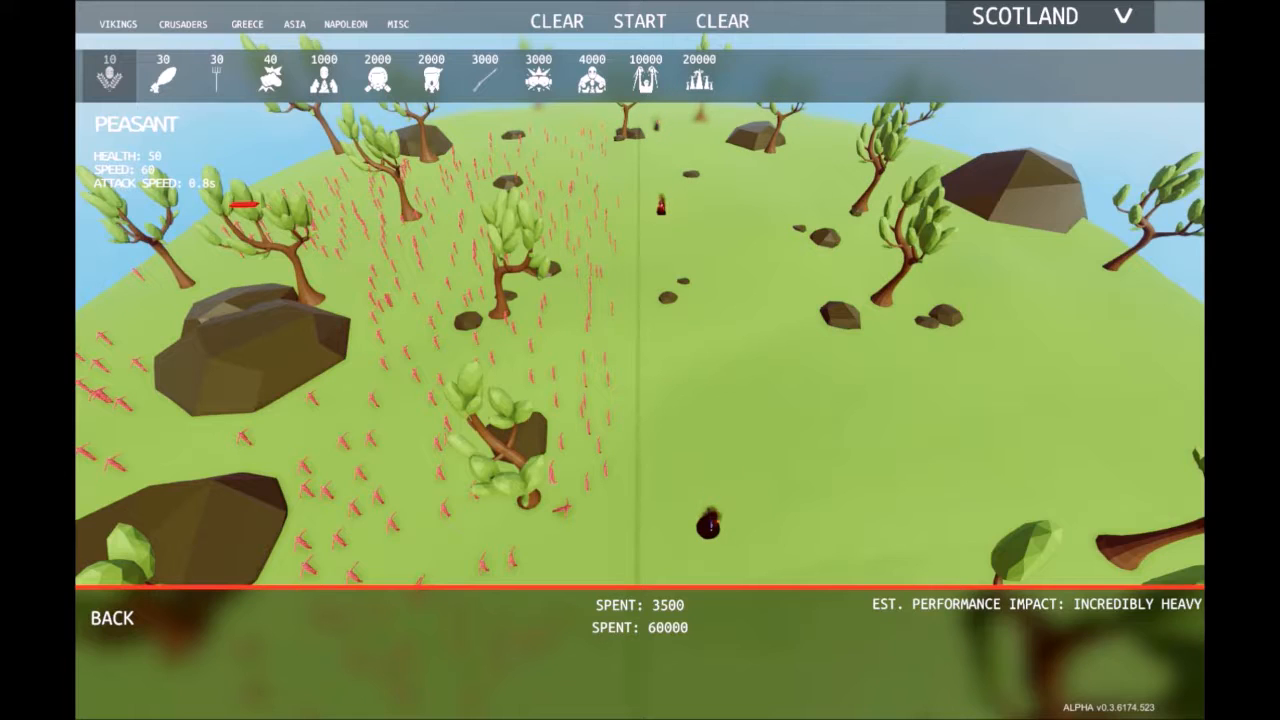
pyautogui.click(700, 76)
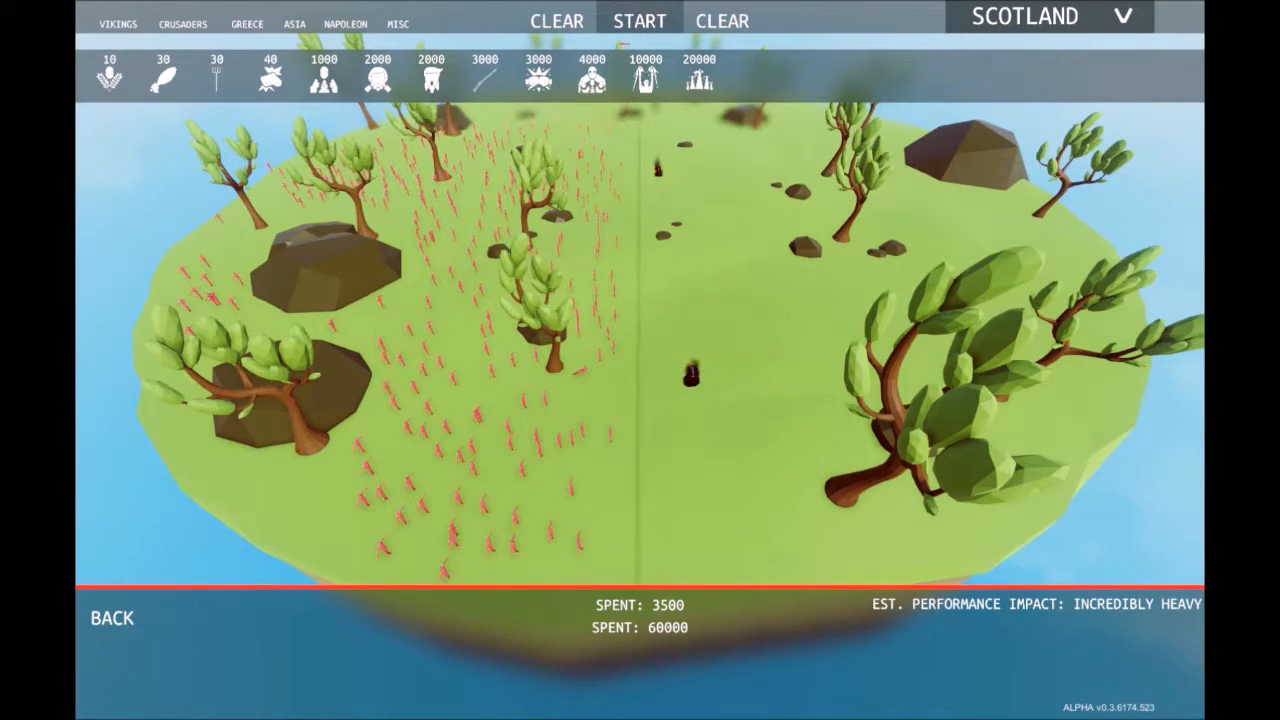
pyautogui.click(640, 20)
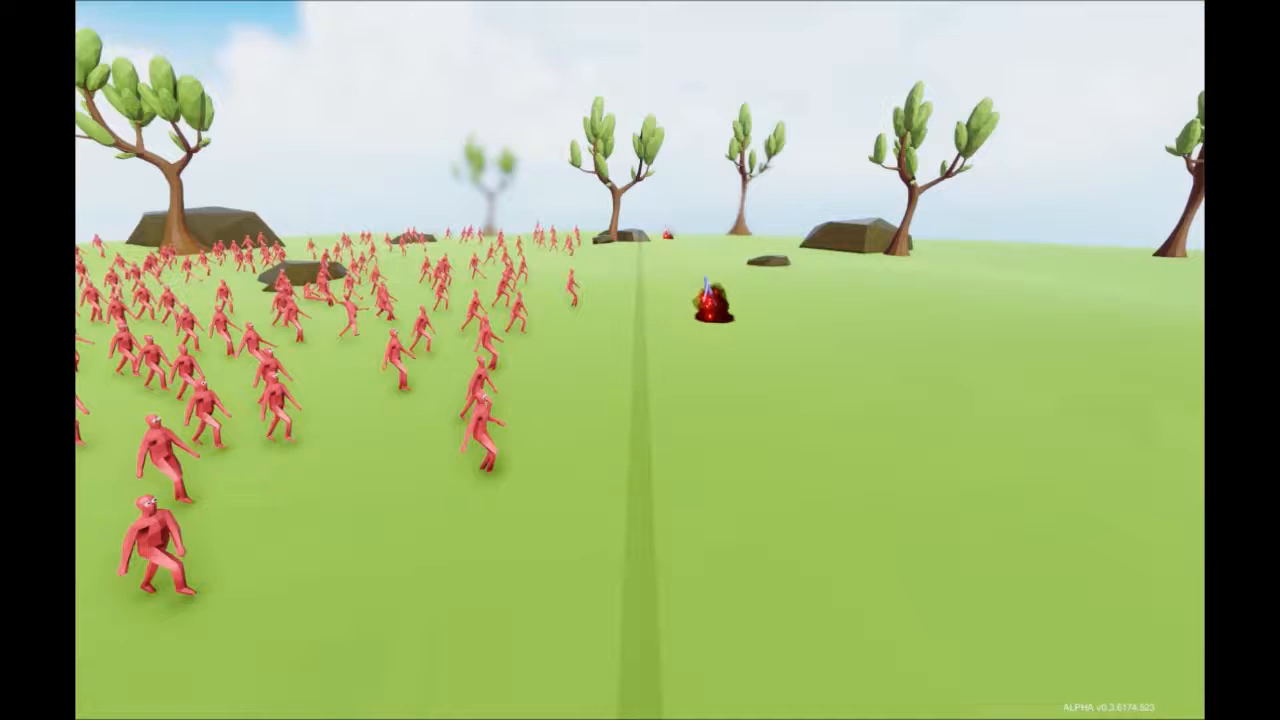